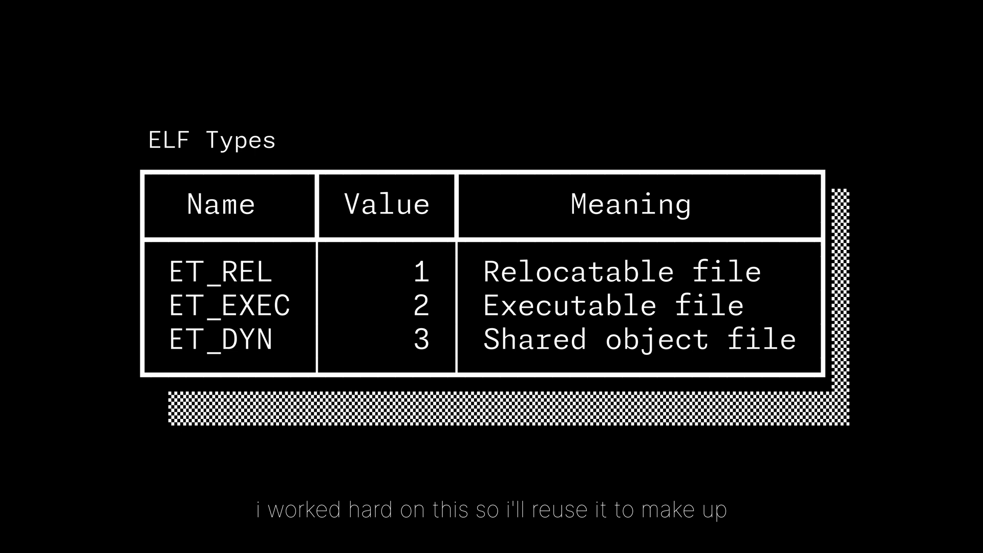
{"action": "key", "text": "Right"}
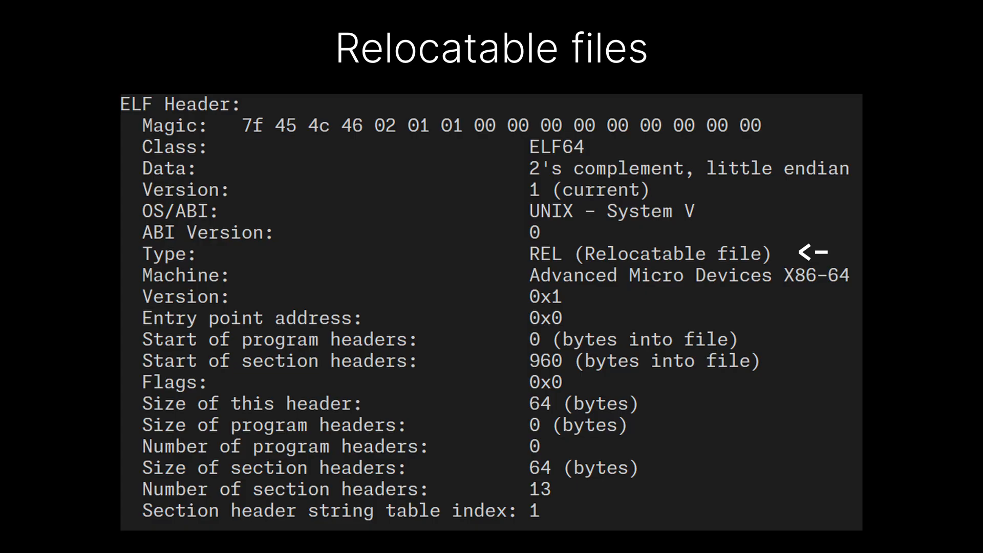